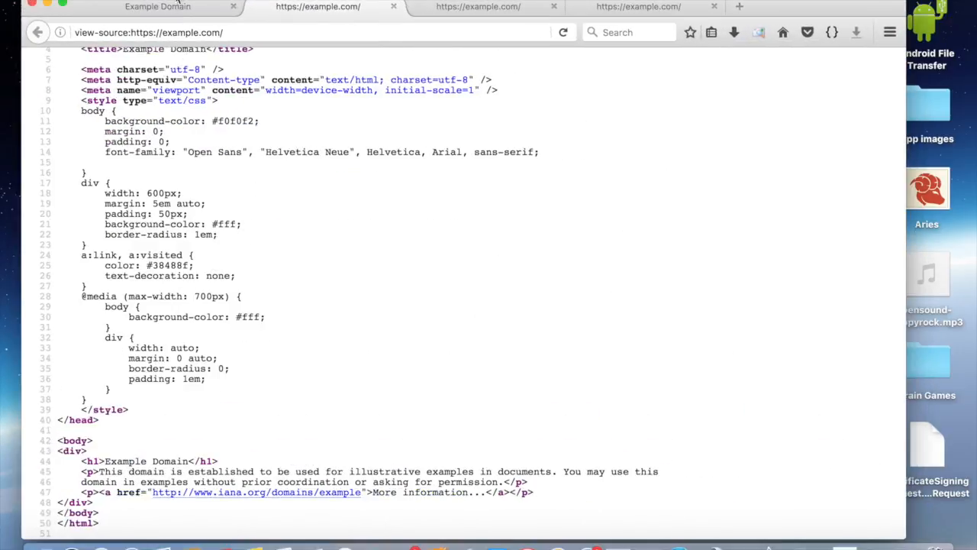
From the rendered Example Domain page, view its HTML source in a new tab.
left_click(159, 6)
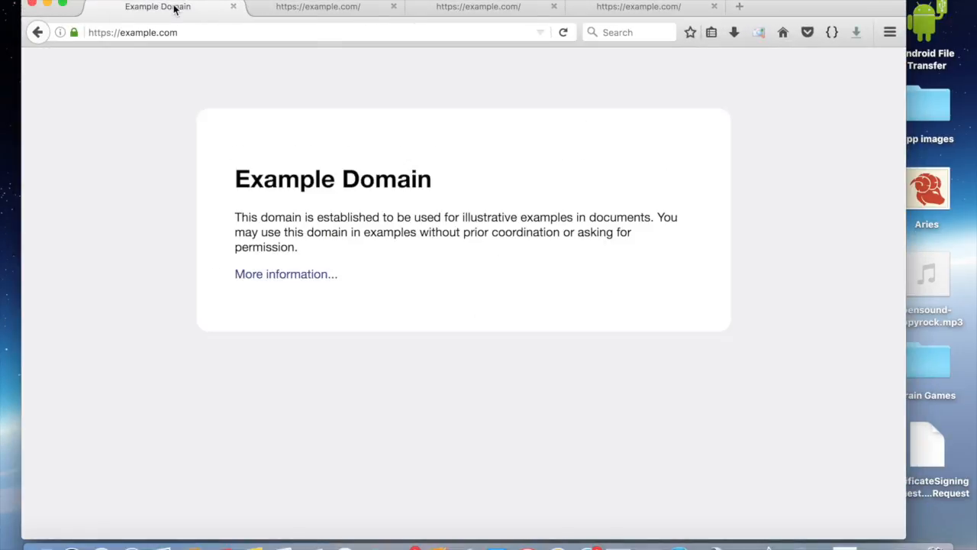
mouse_move(140, 151)
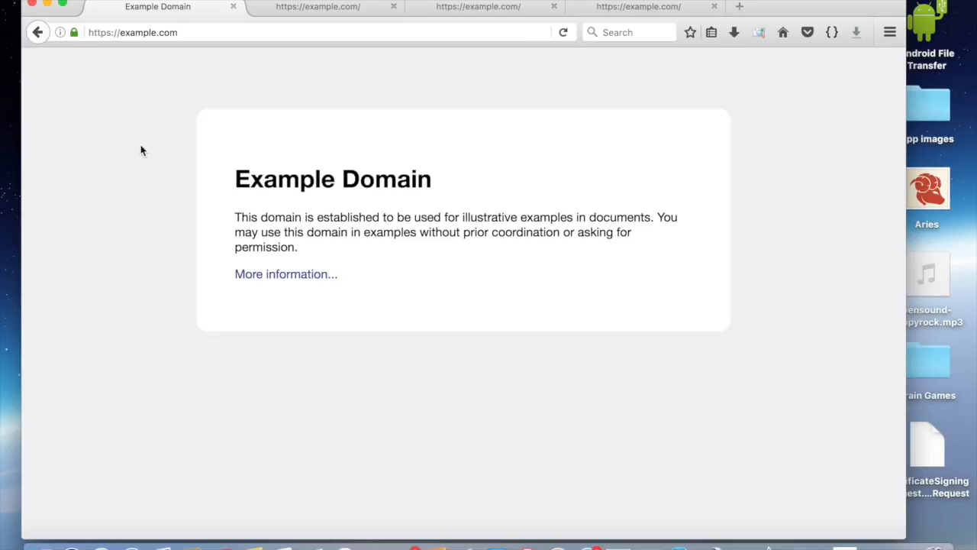
left_click(141, 146)
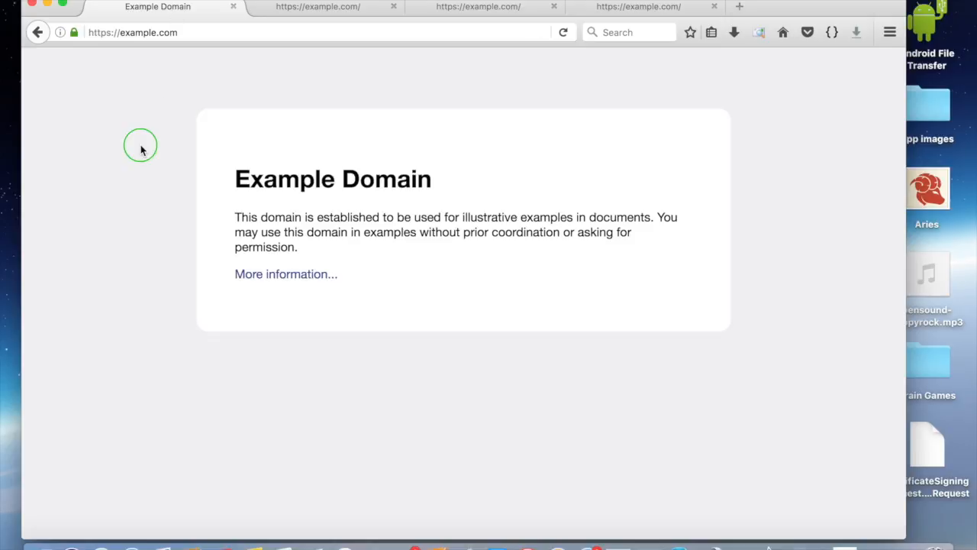
right_click(141, 145)
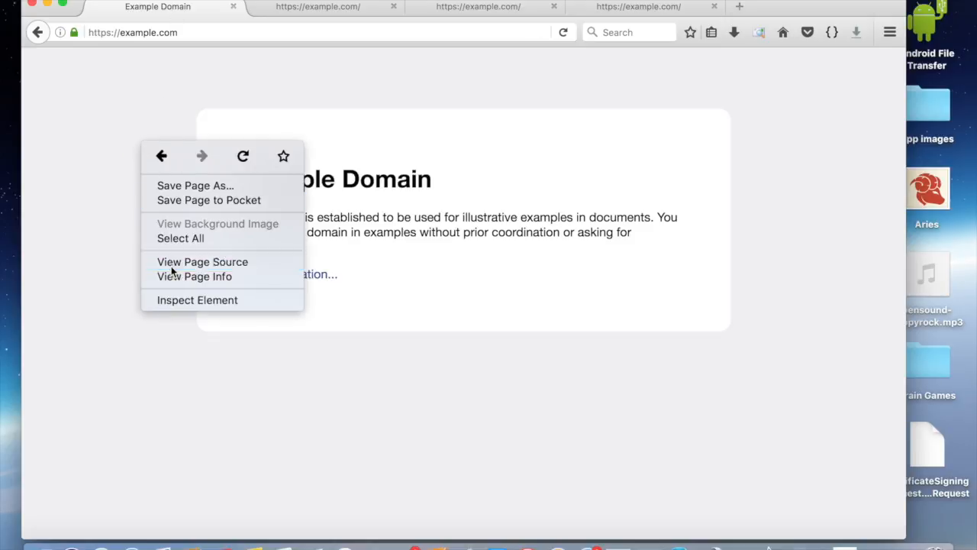
left_click(201, 262)
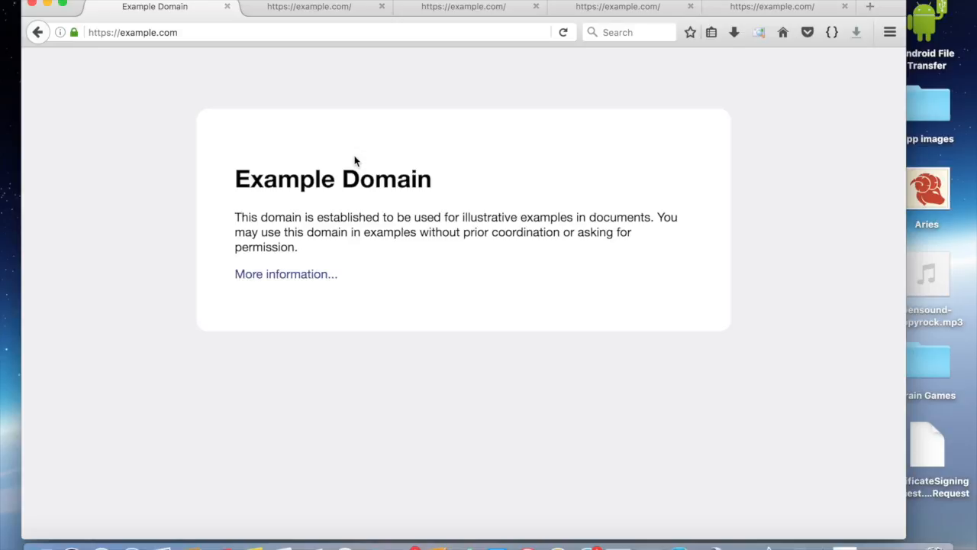
mouse_move(487, 207)
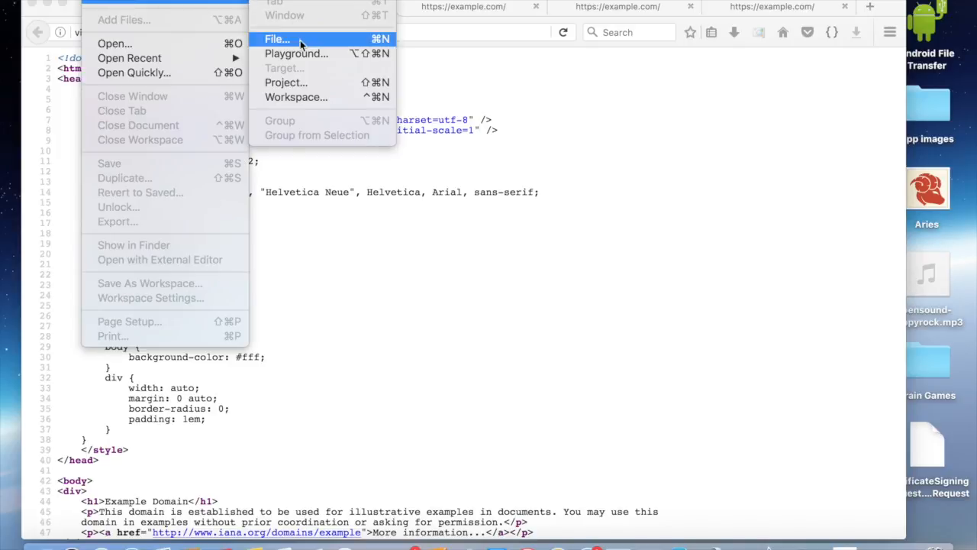
Create a new iOS app project named htmlGrabber using Swift.
left_click(276, 39)
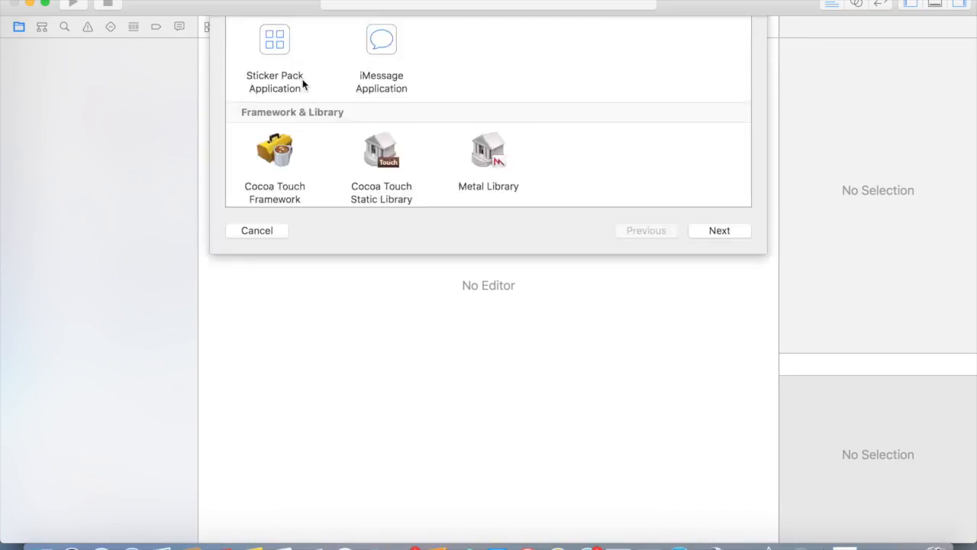
left_click(718, 229)
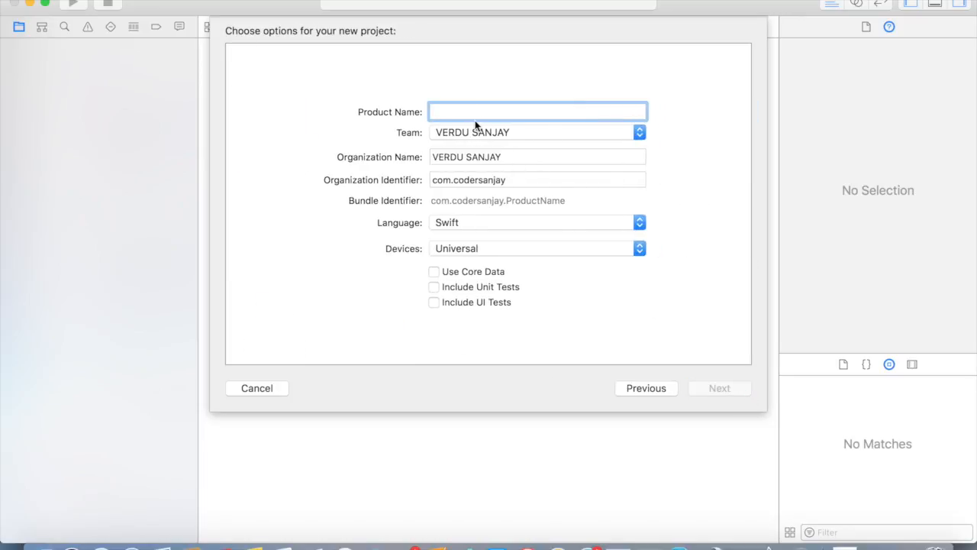
type("htmlG")
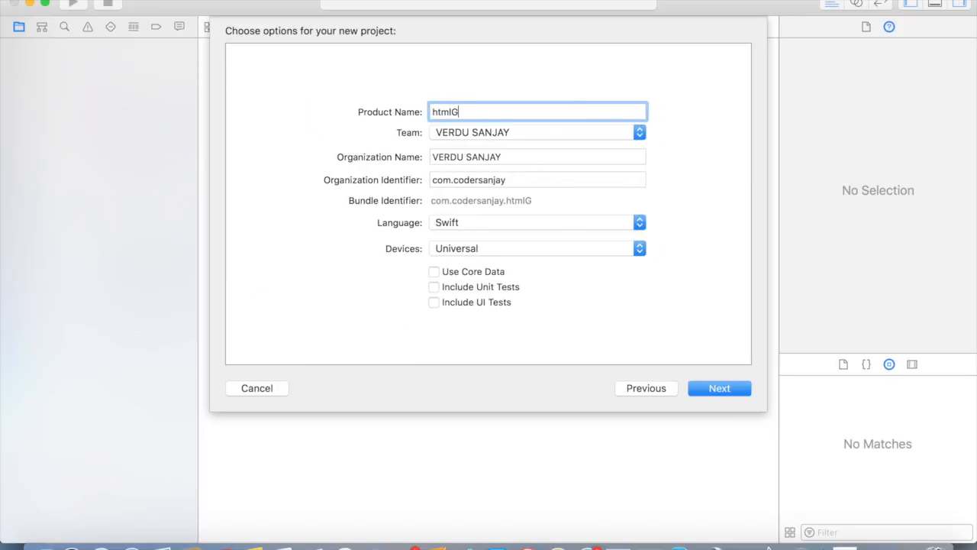
type("rabber")
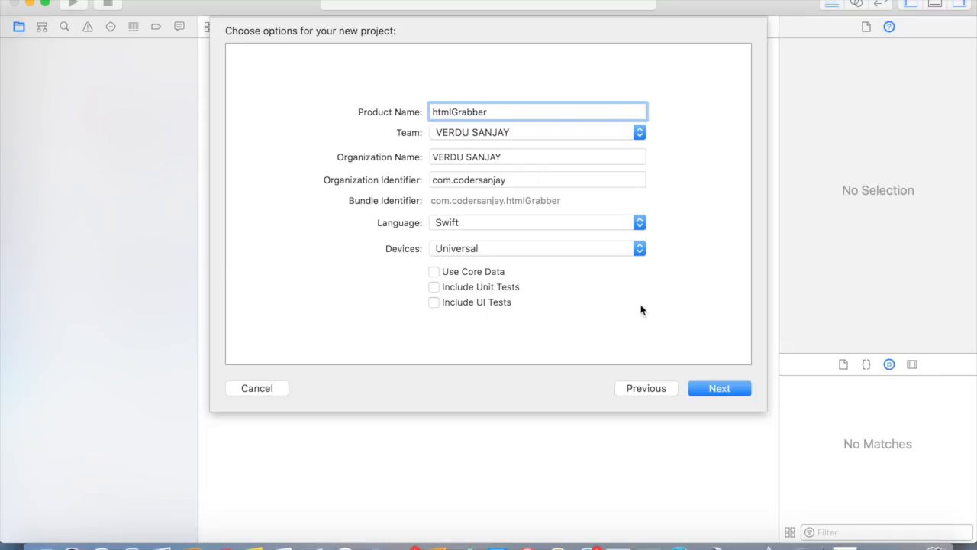
left_click(717, 388)
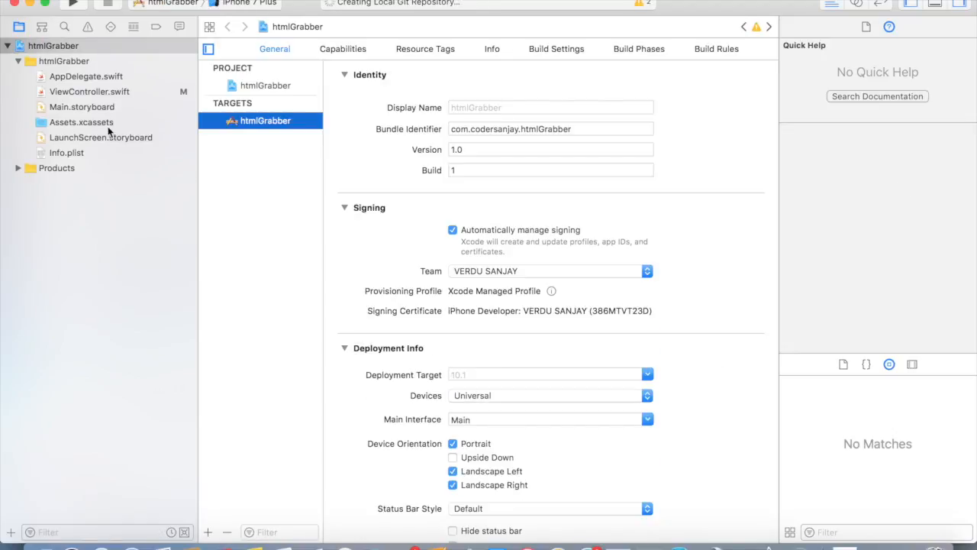
left_click(89, 91)
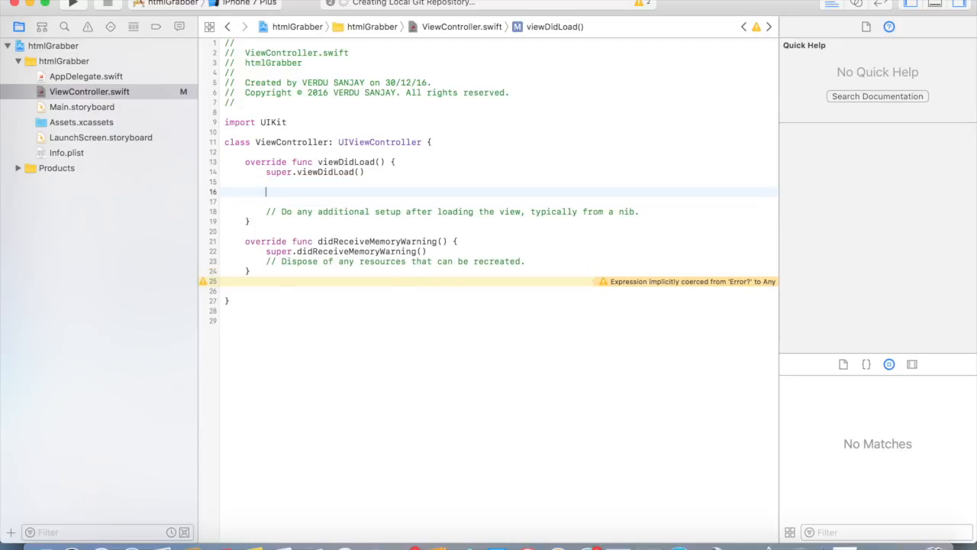
type("let")
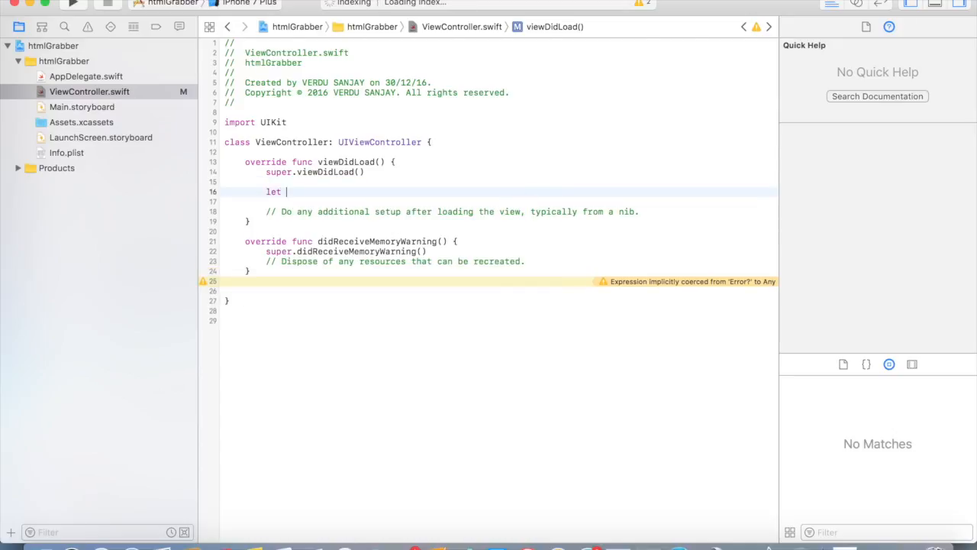
type("url =")
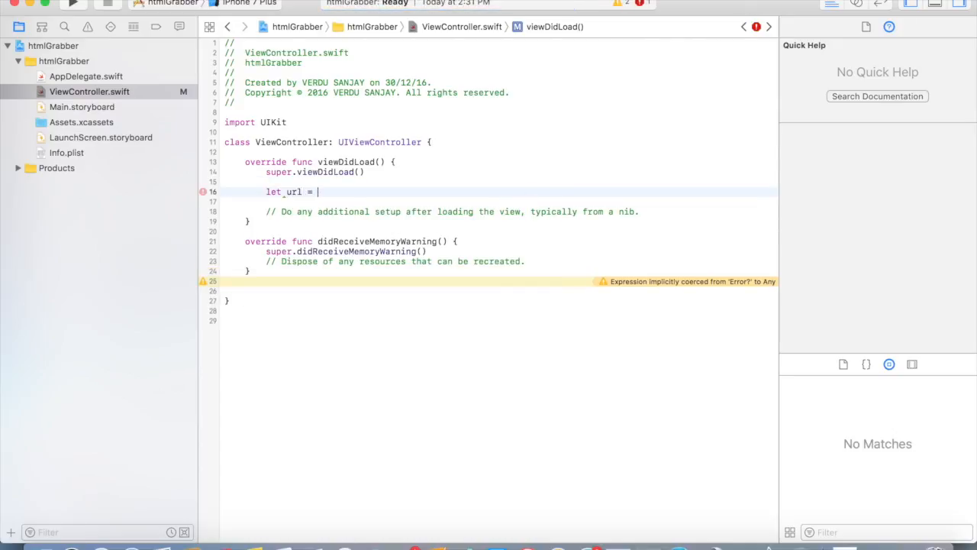
type("URL(string: \"ht")
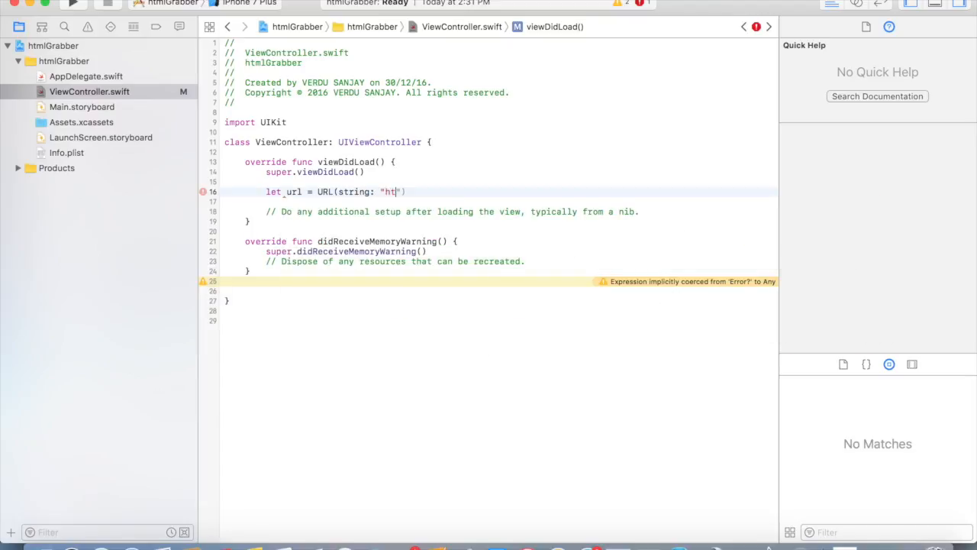
type("tps://")
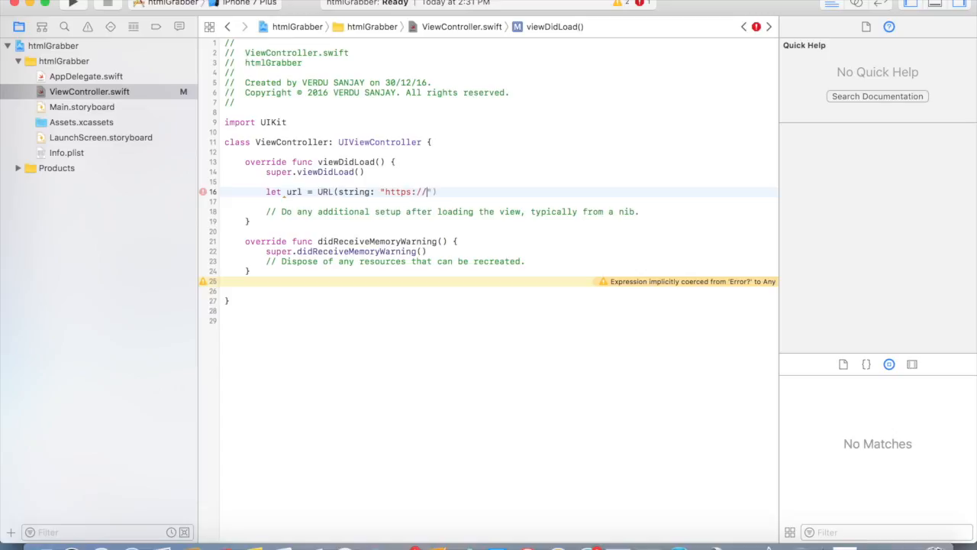
type("www.example.com")
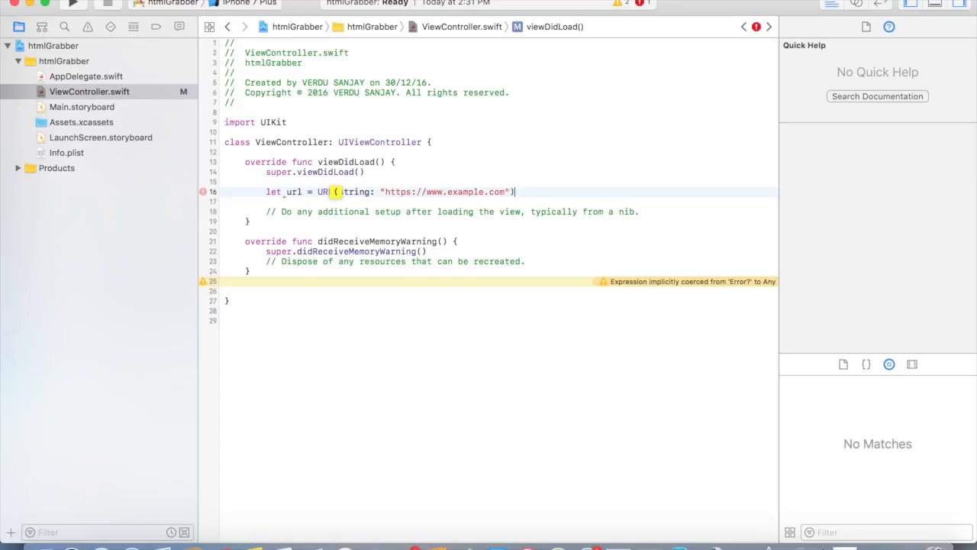
type("let t")
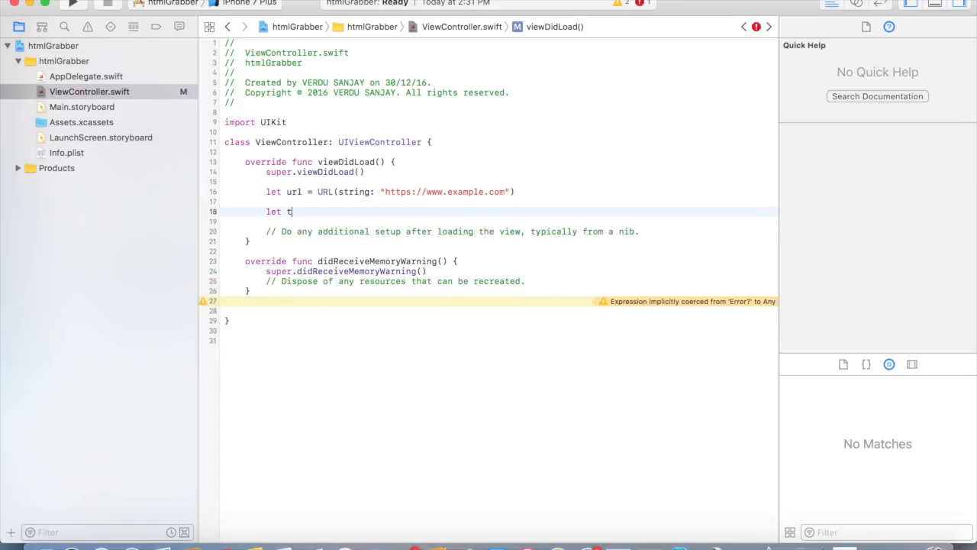
Declare task = URLSession.shared.dataTask(with: url) with a (data, response, error) completion closure.
type("ask =")
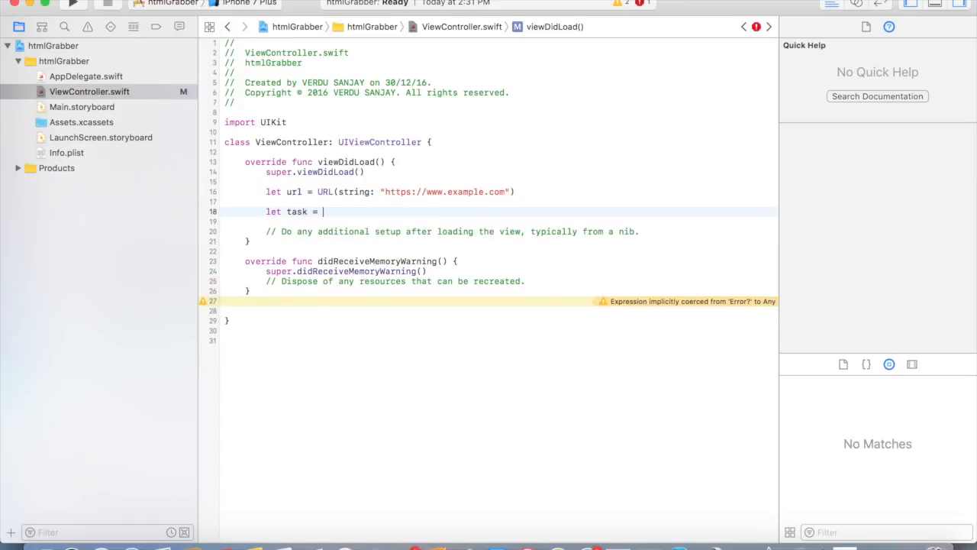
type("URLS")
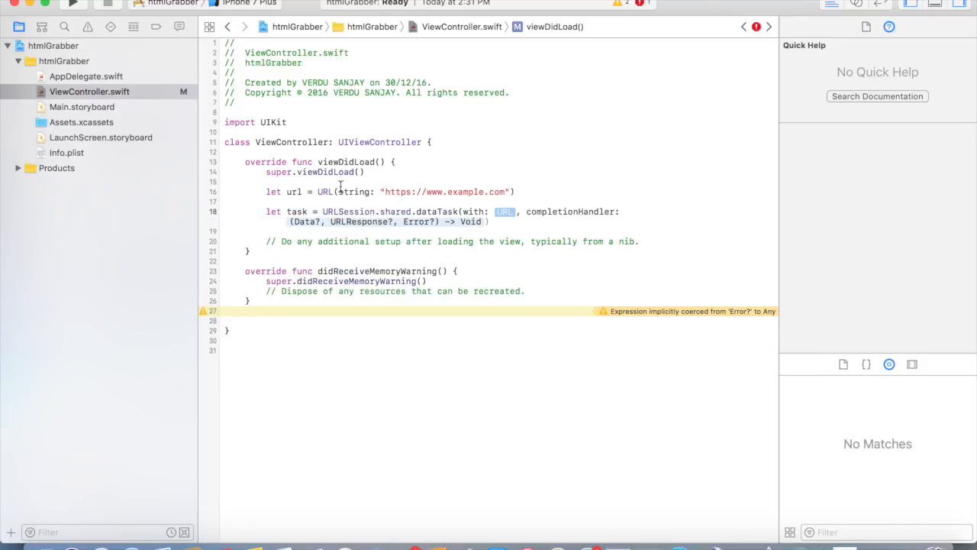
key("Return")
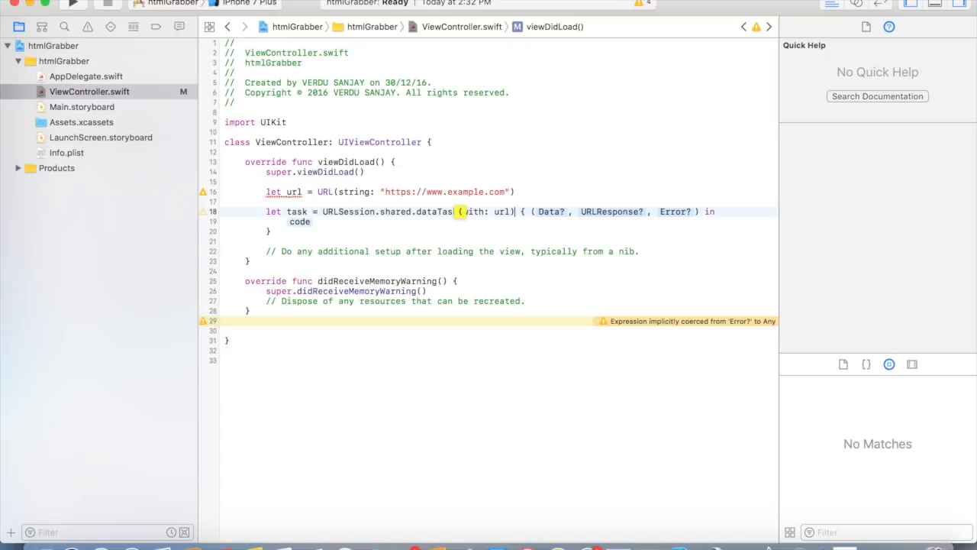
type("(da")
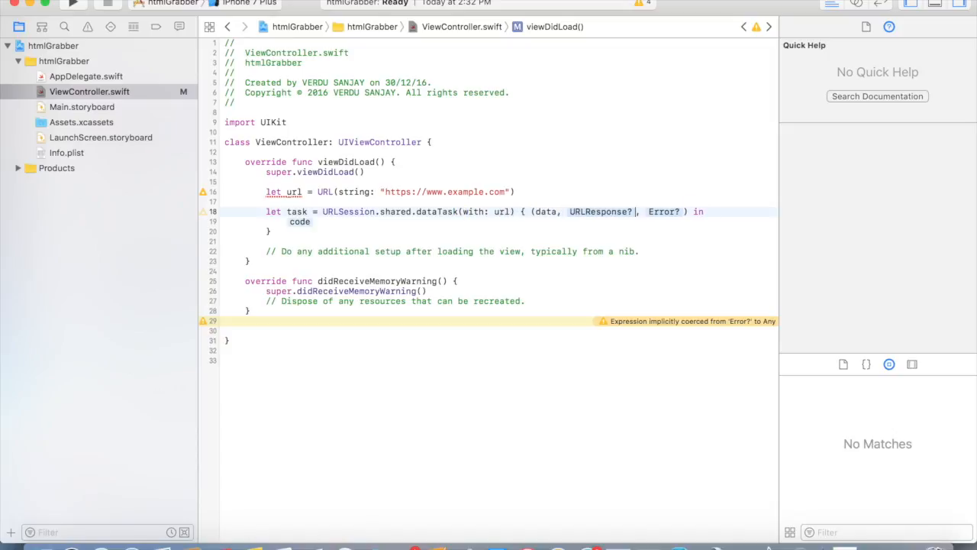
type("resp")
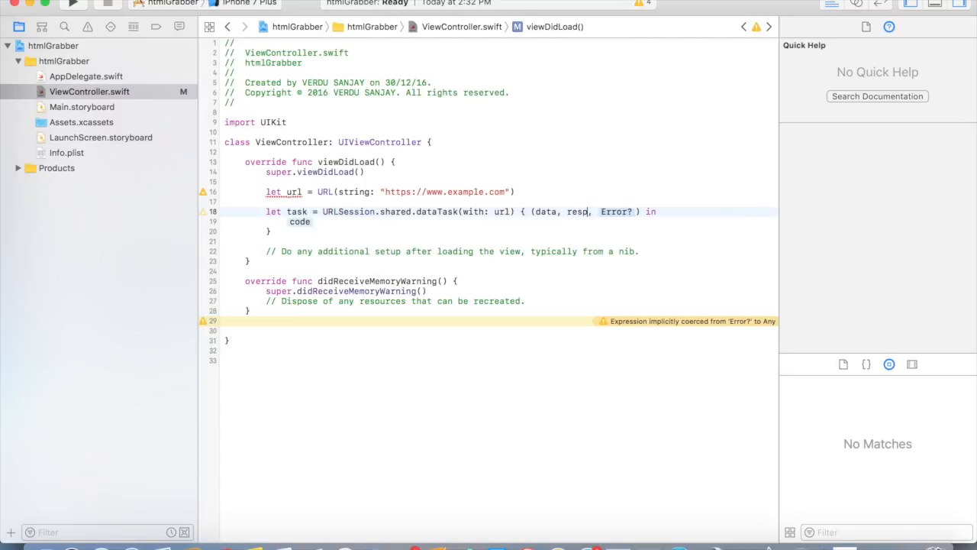
type("onse")
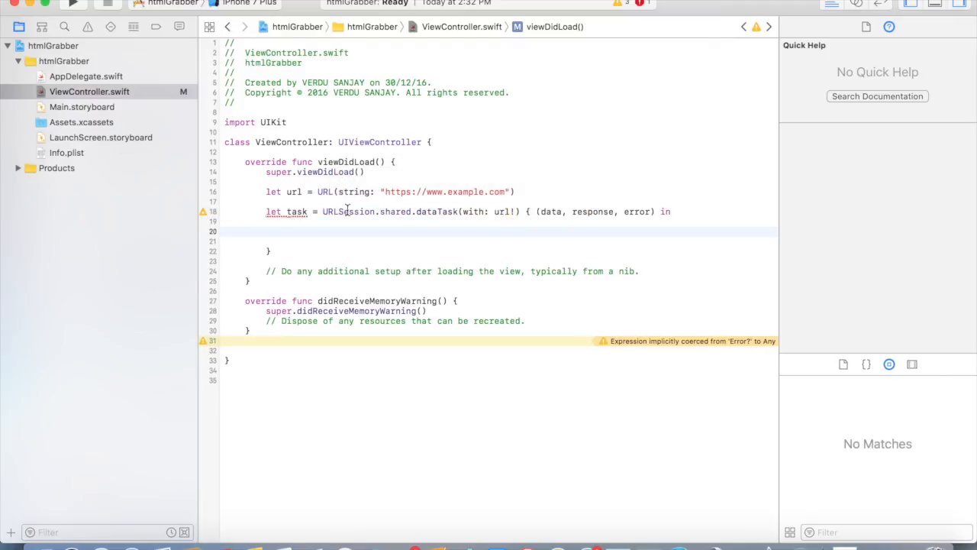
Briefly garble the example.com address string, then revert it to the original.
left_click(482, 192)
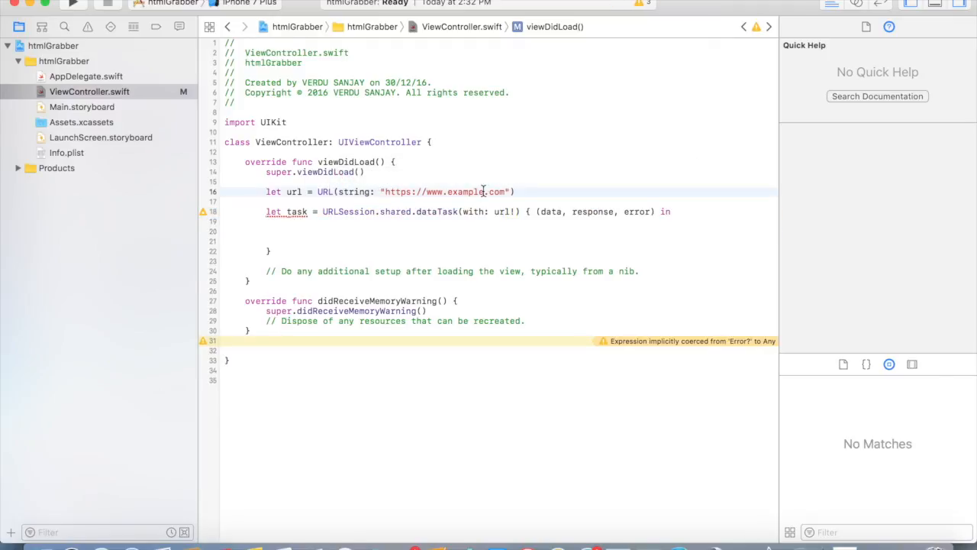
type("hhjdchdsdchd")
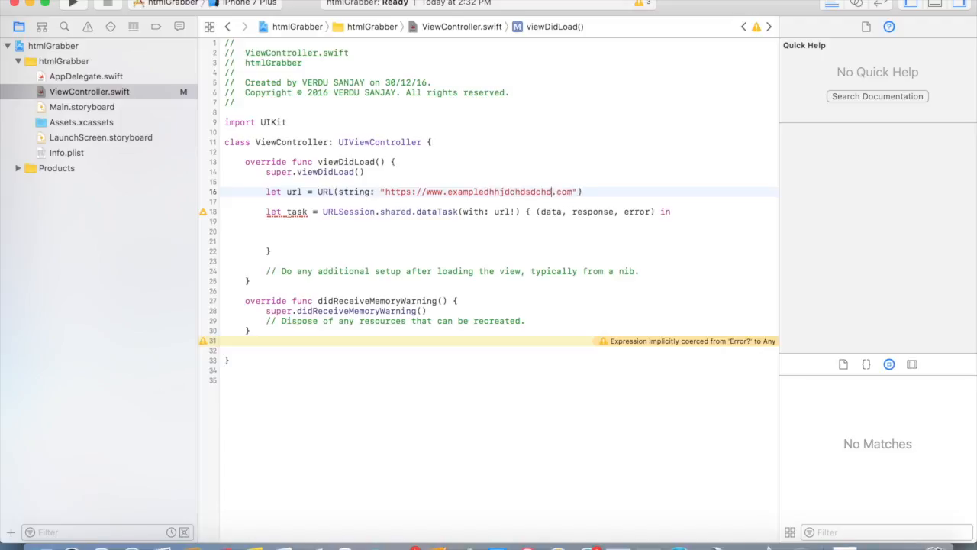
type("v")
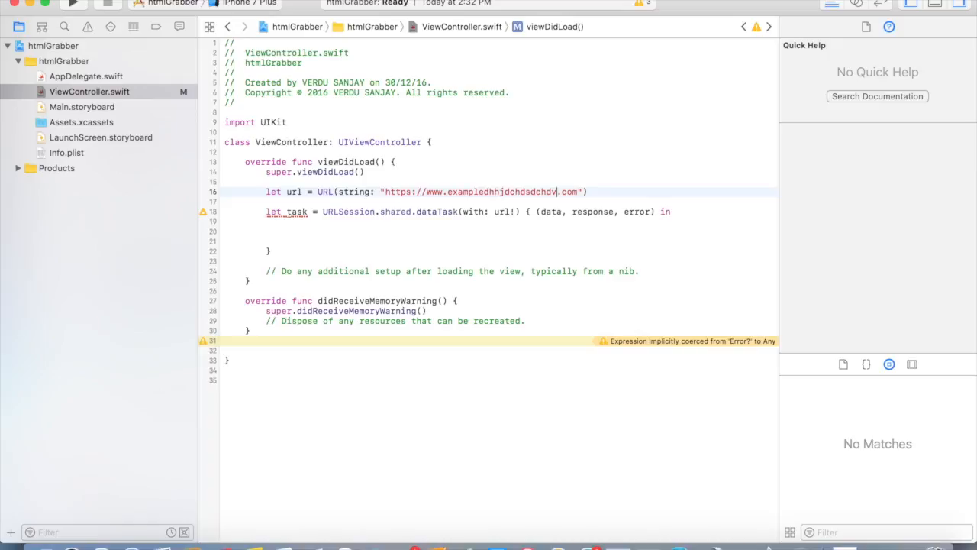
key("Backspace")
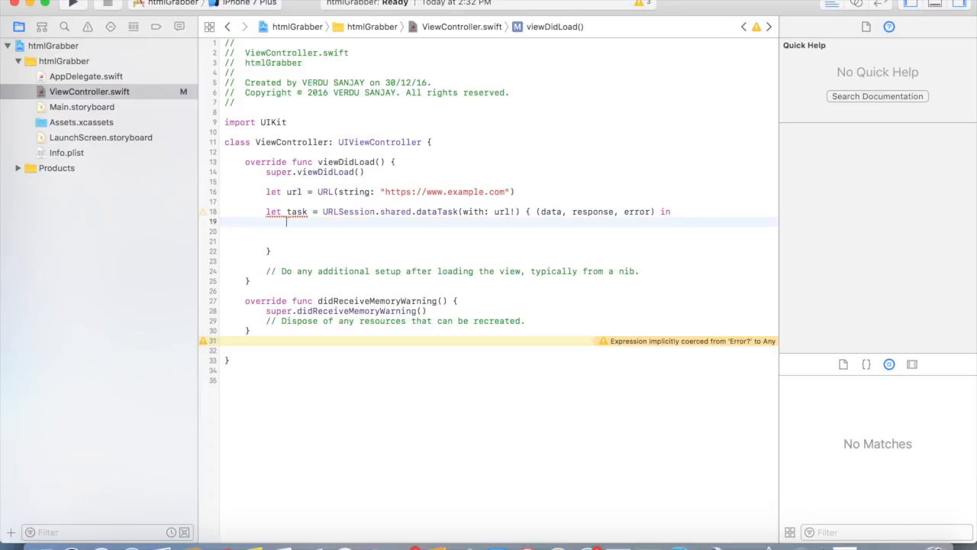
In the closure, print the error when it is non-nil and start the else branch.
type("if errro")
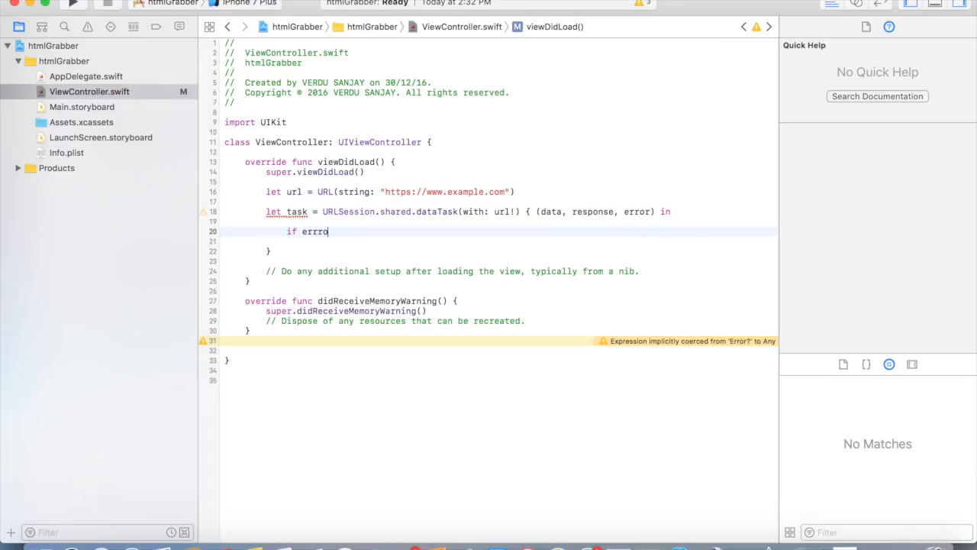
type("error")
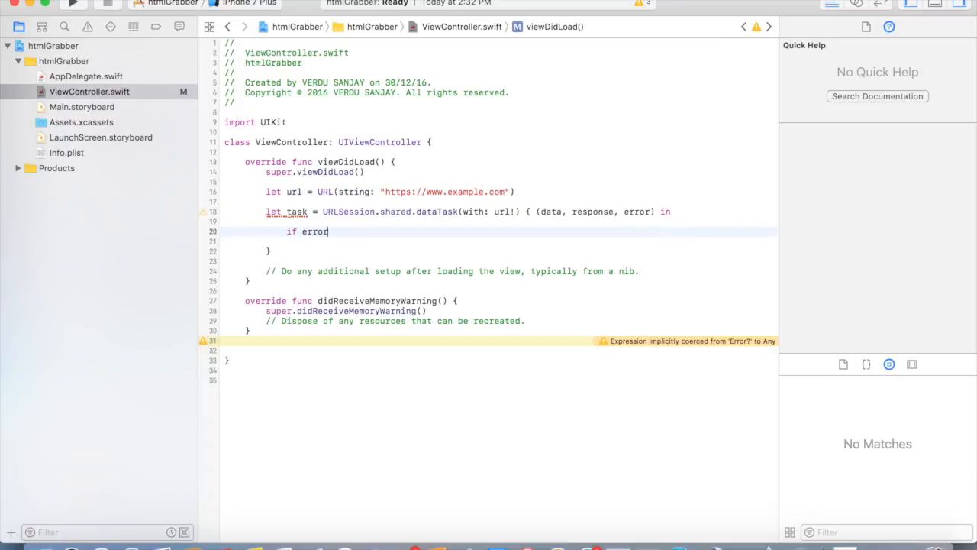
type("!= nil {")
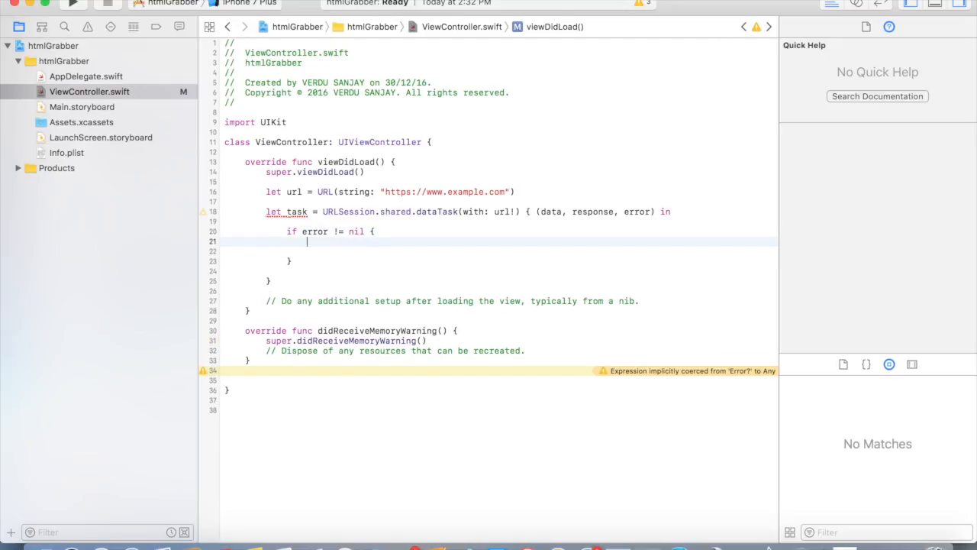
type("print(")
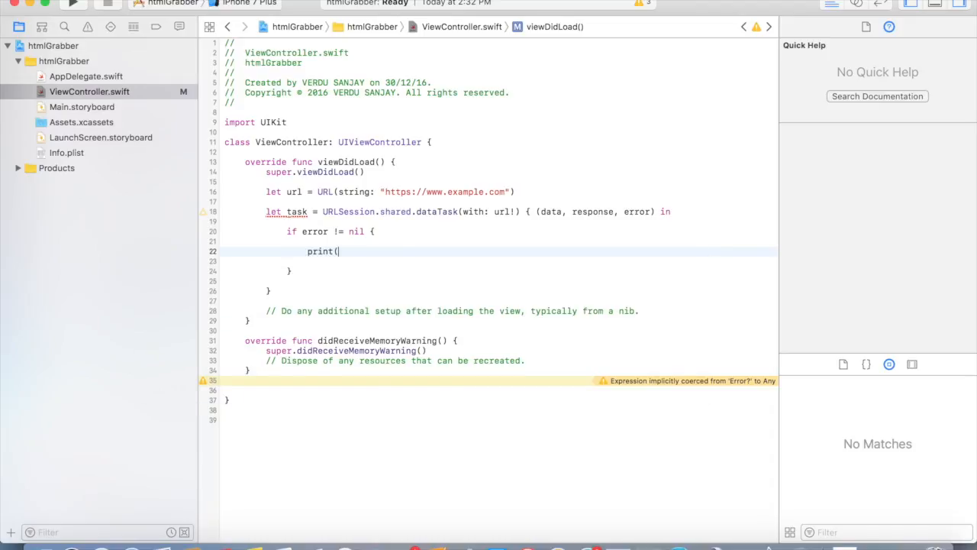
type("error")
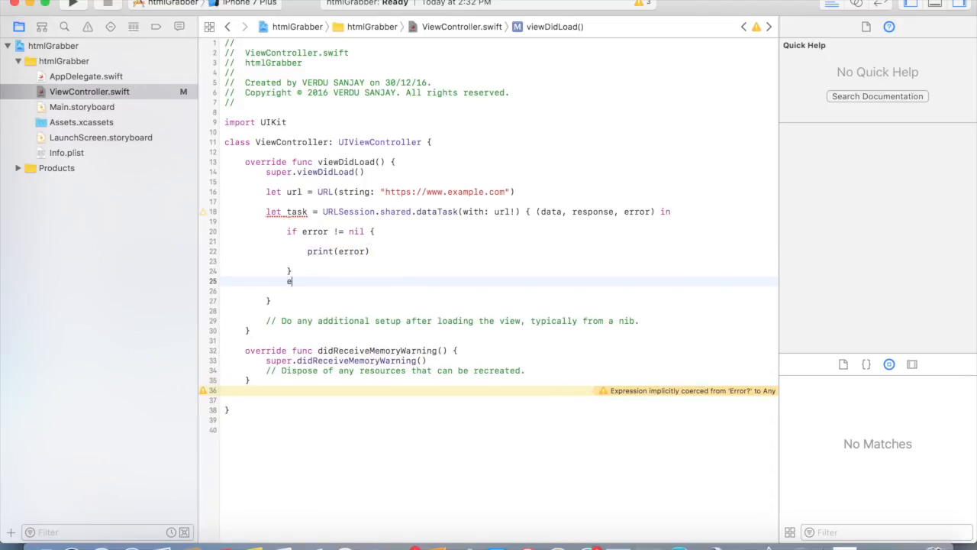
type("lse{")
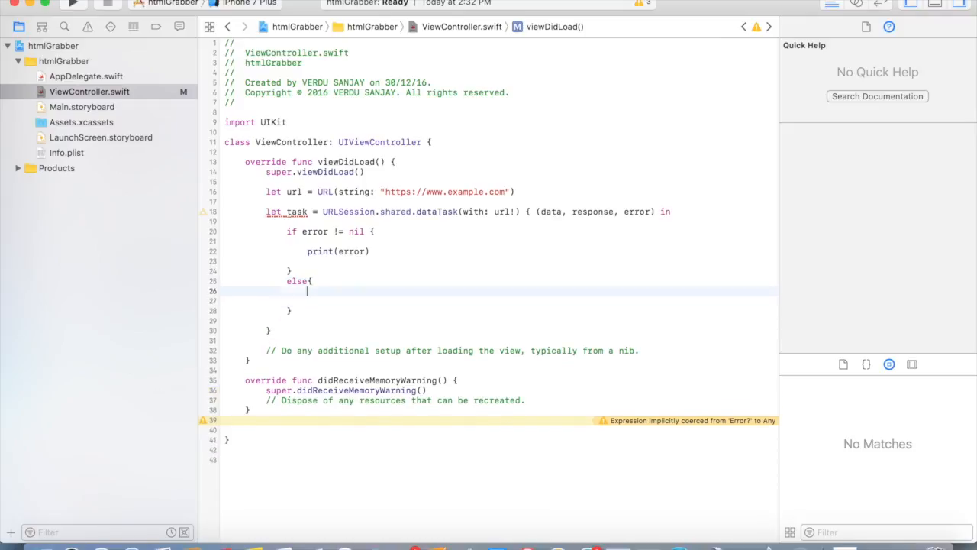
Declare htmlContent as NSString(data: data, encoding: String.Encoding.utf8.rawValue).
type("let htmlContent")
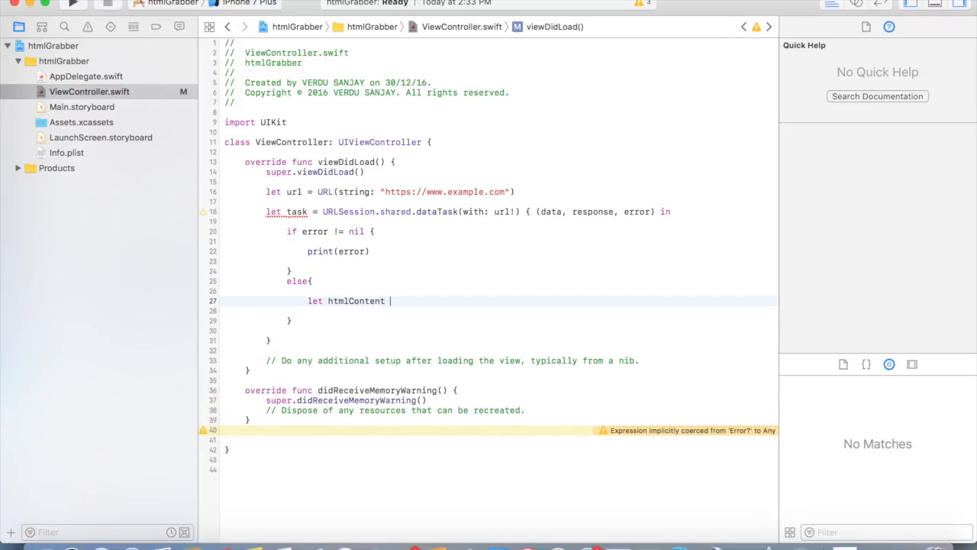
type("= NS")
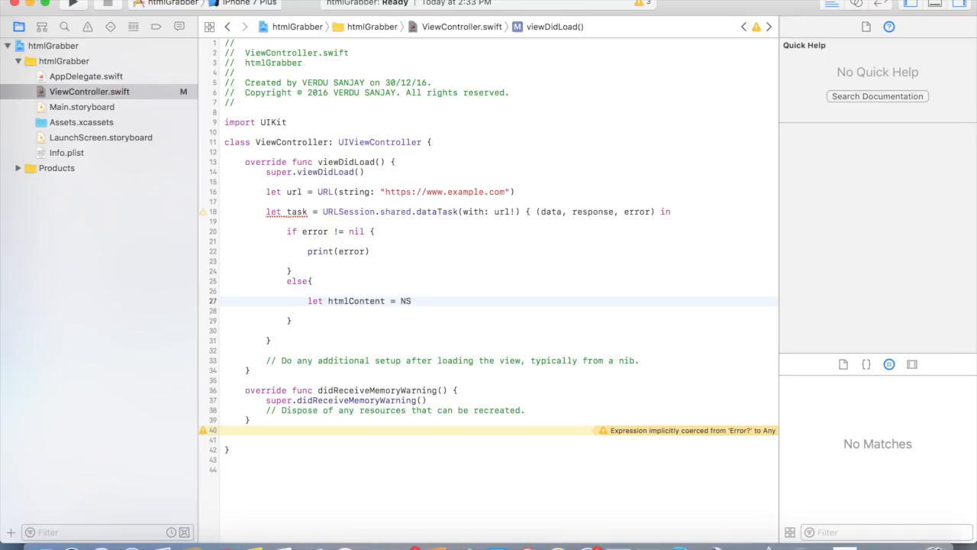
type("ST")
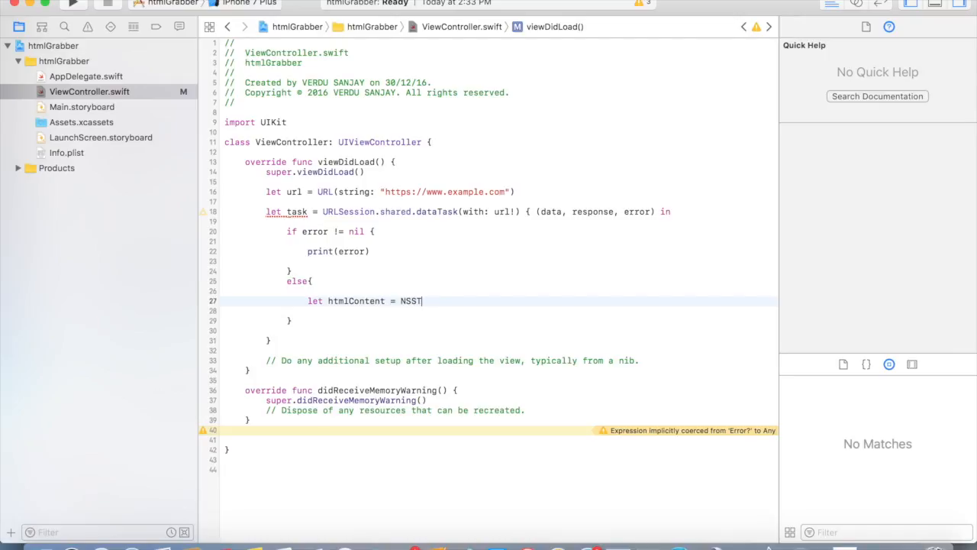
type("ring(")
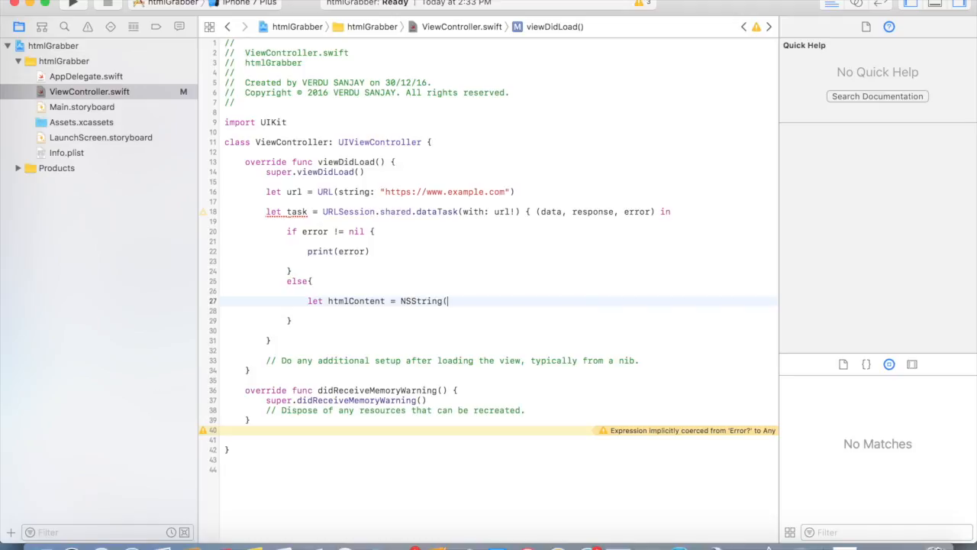
type("(")
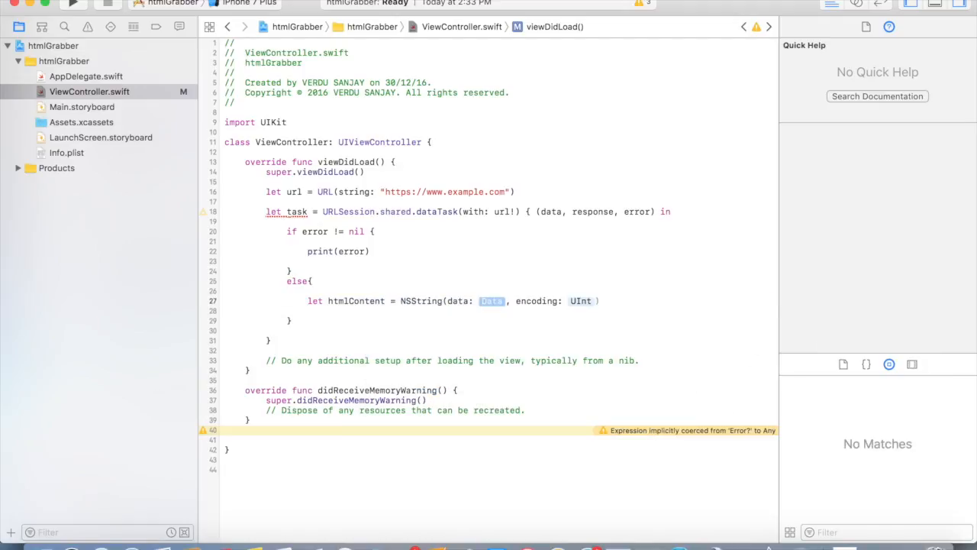
key("Delete")
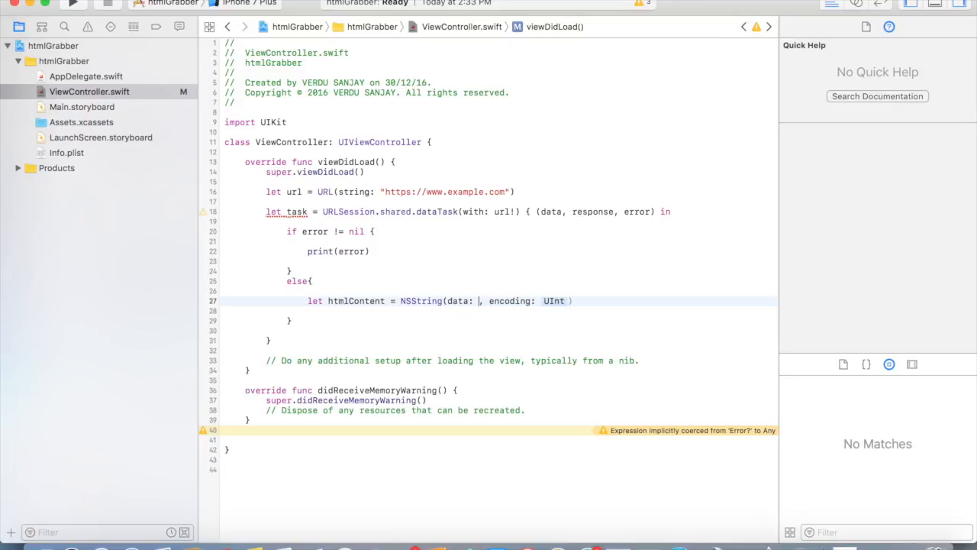
type("data")
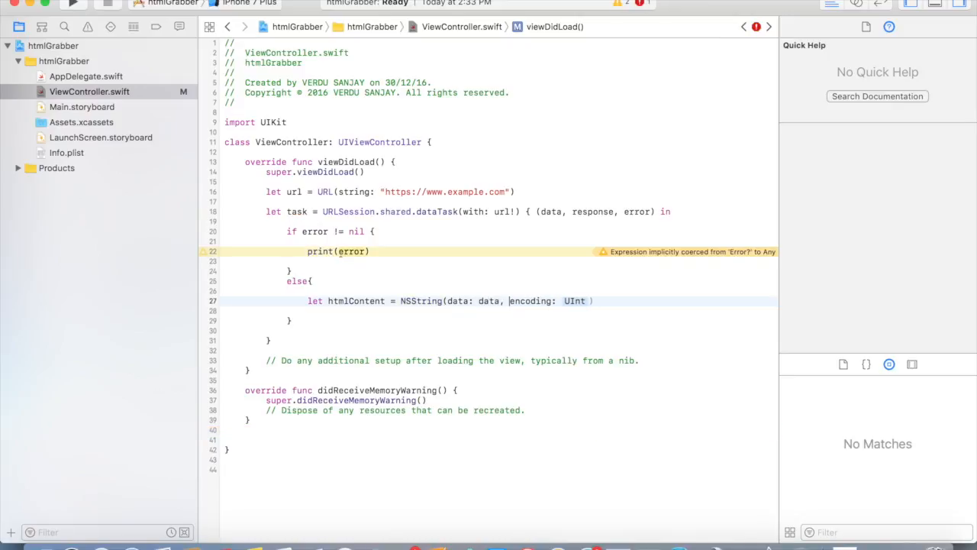
type("S")
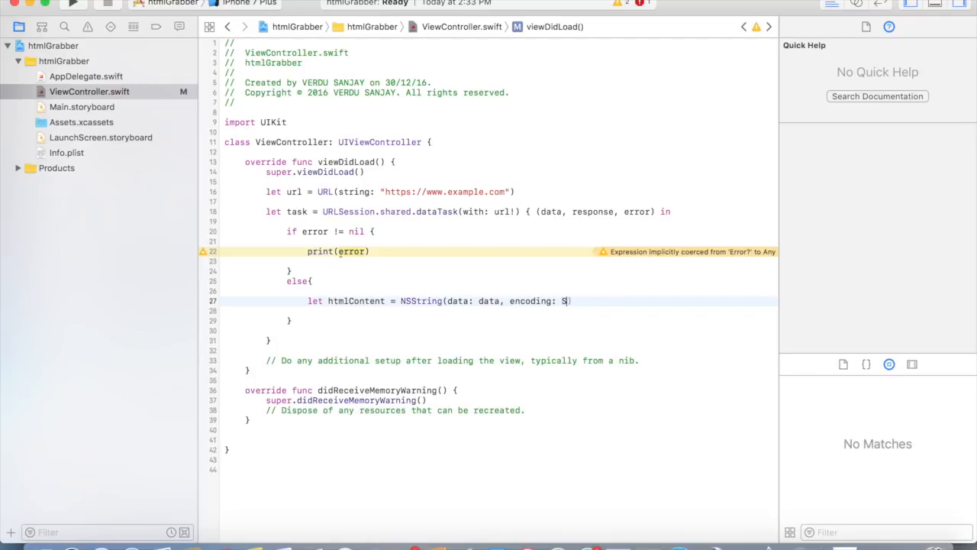
type("tring.Encoding.")
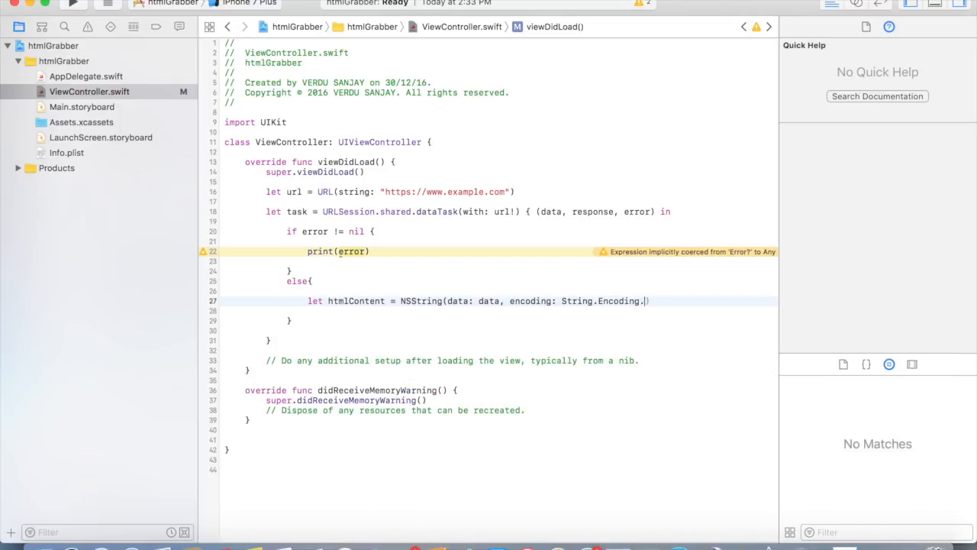
type("utf8)")
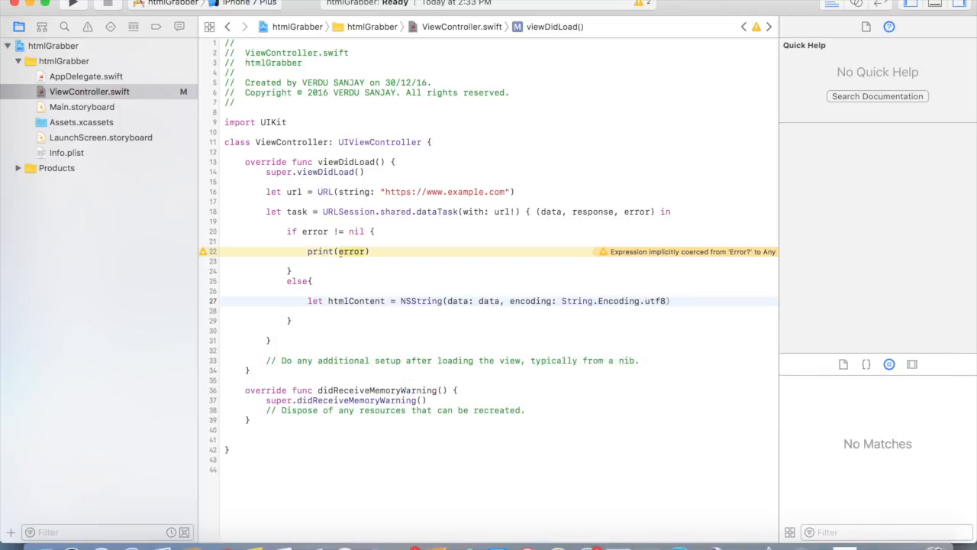
type(".rawValue")
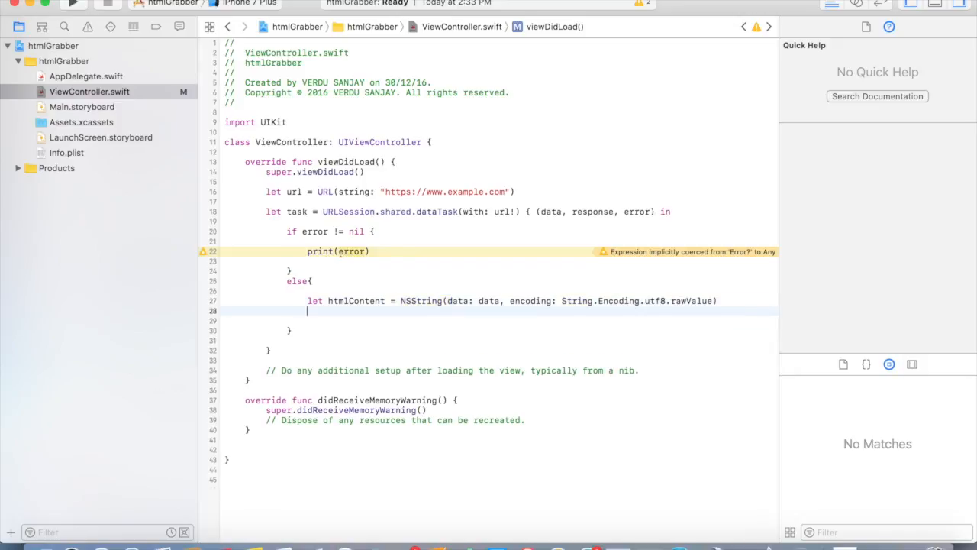
Print data in the success branch, call task.resume() after the closure, and run the app.
type("print(")
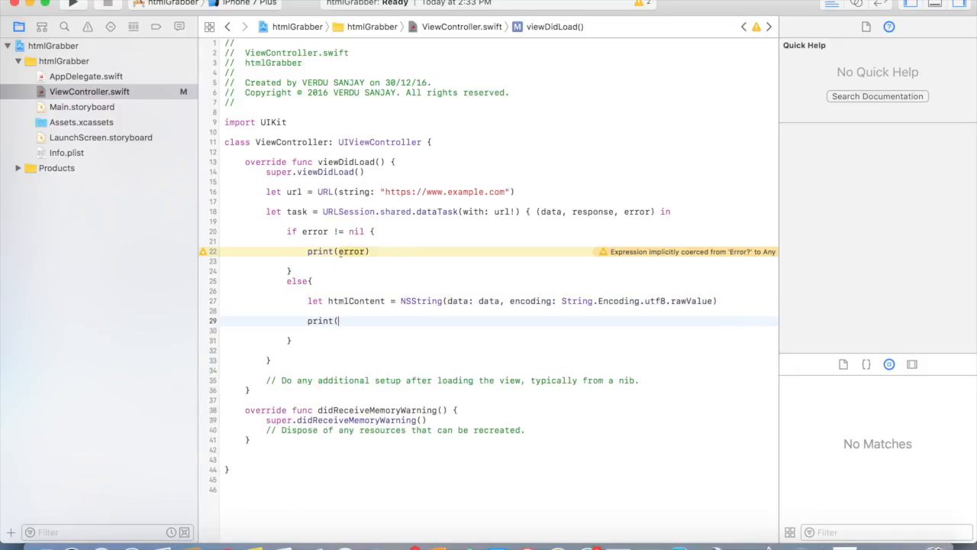
type("data)")
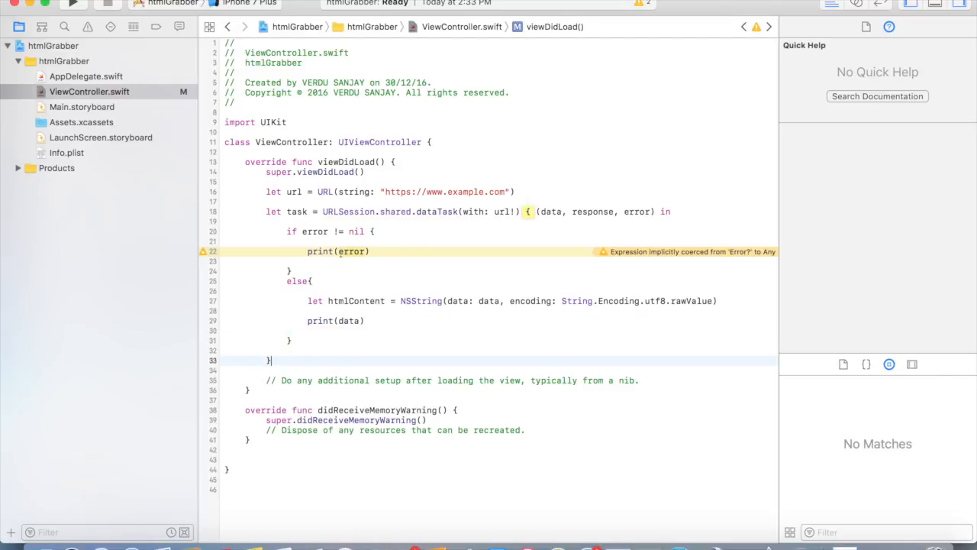
key("Return")
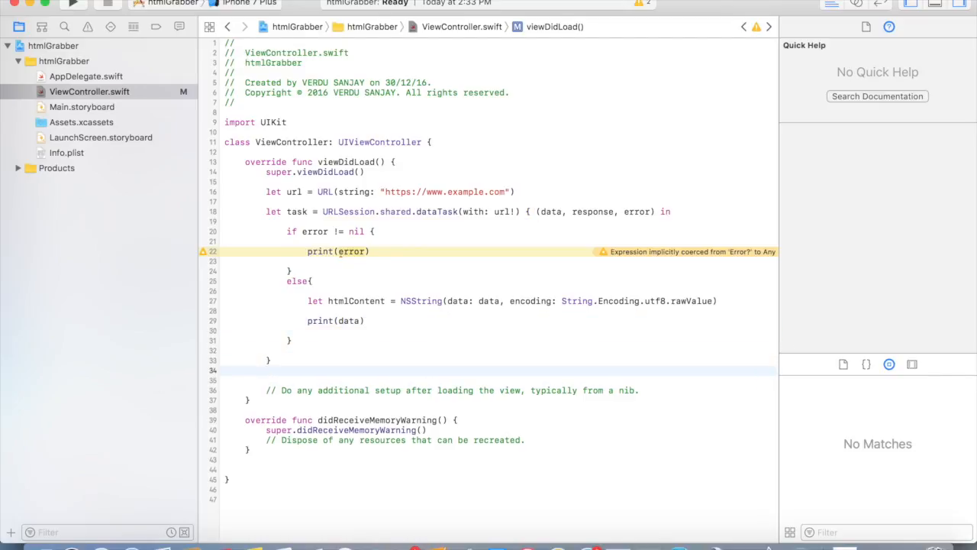
type("t")
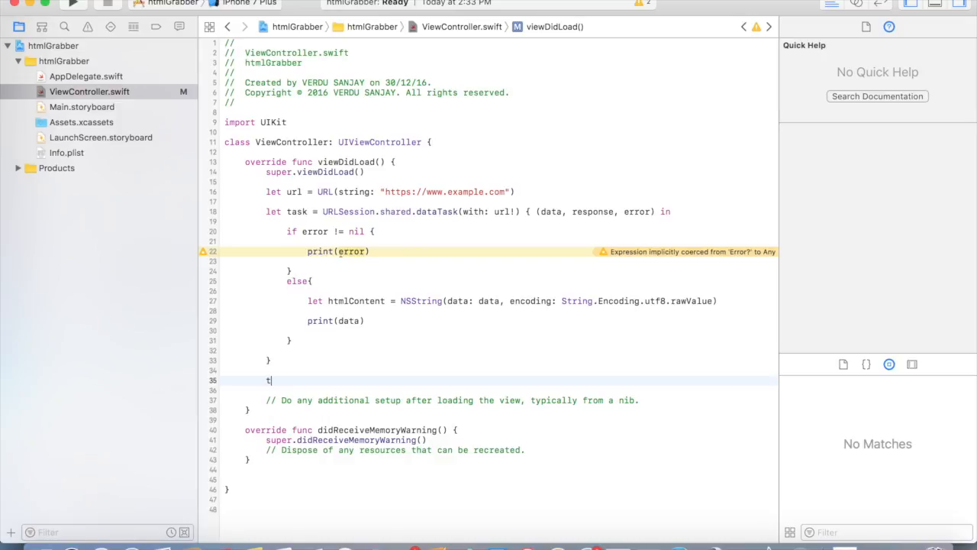
type("ask.r")
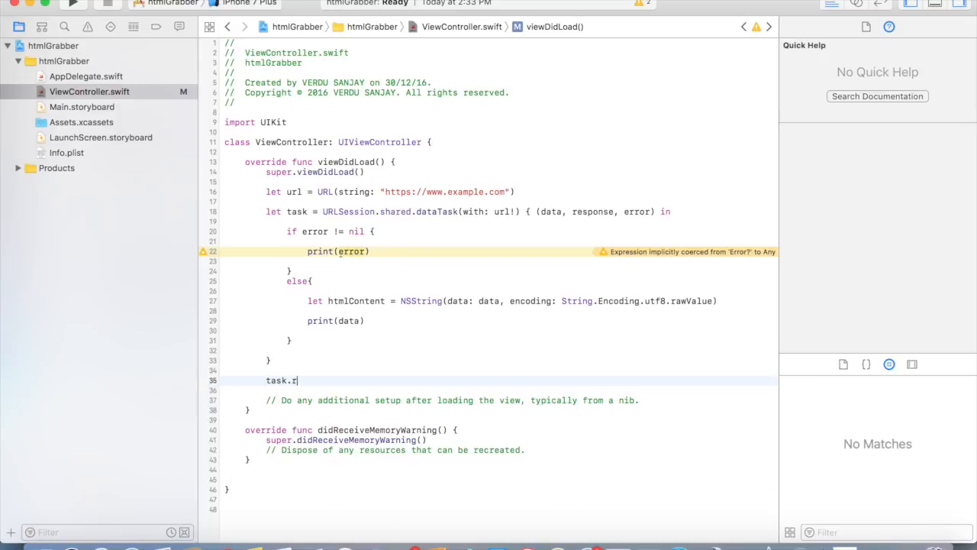
type("esume()")
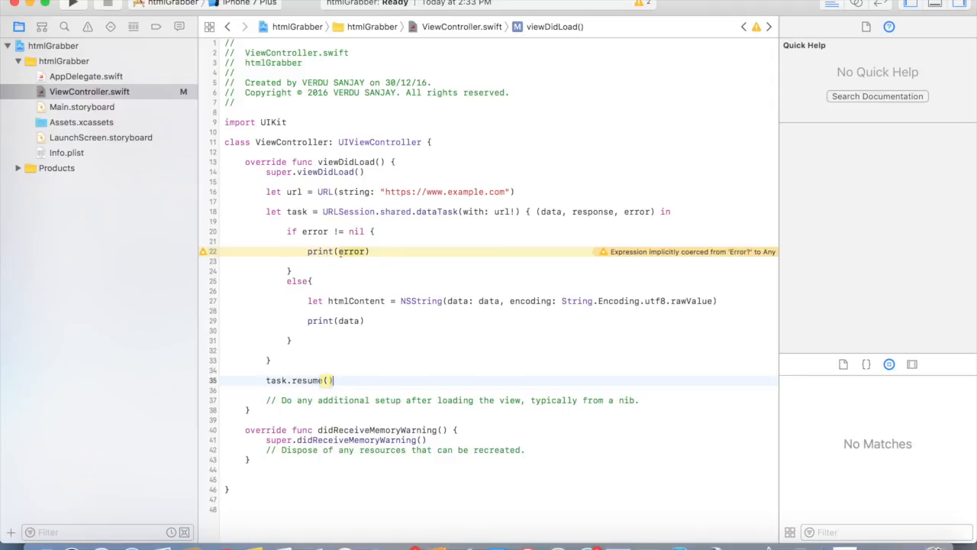
left_click(237, 3)
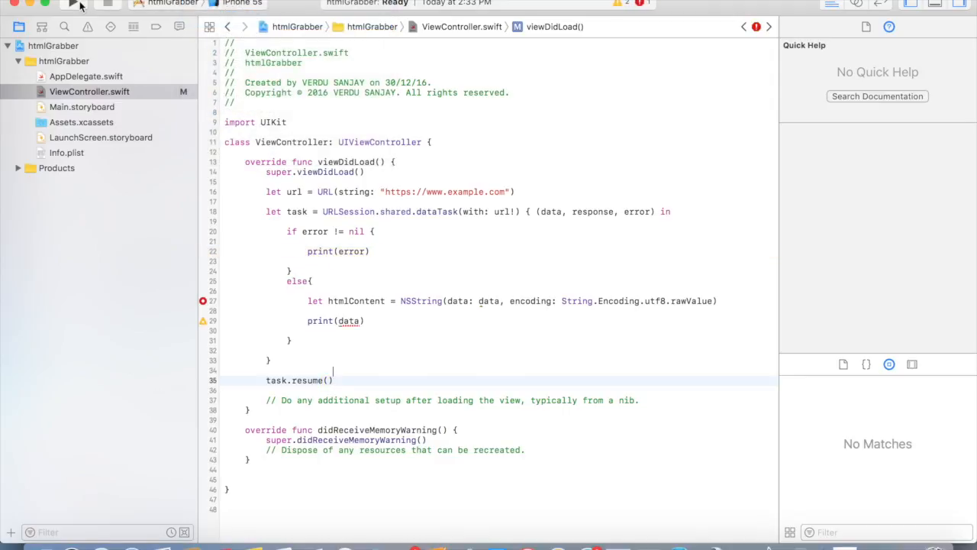
mouse_move(74, 6)
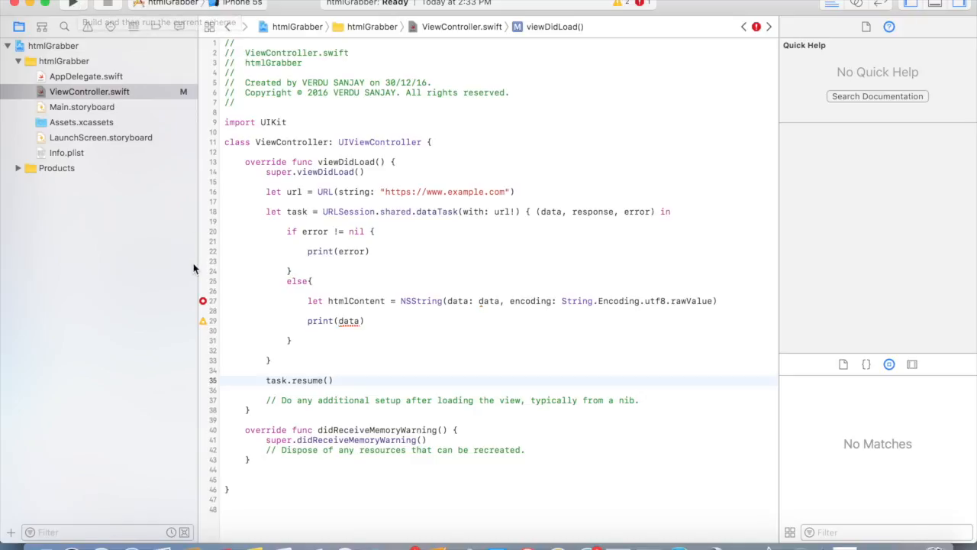
Apply the fix-it to force-unwrap data with '!' and run the app again.
left_click(203, 299)
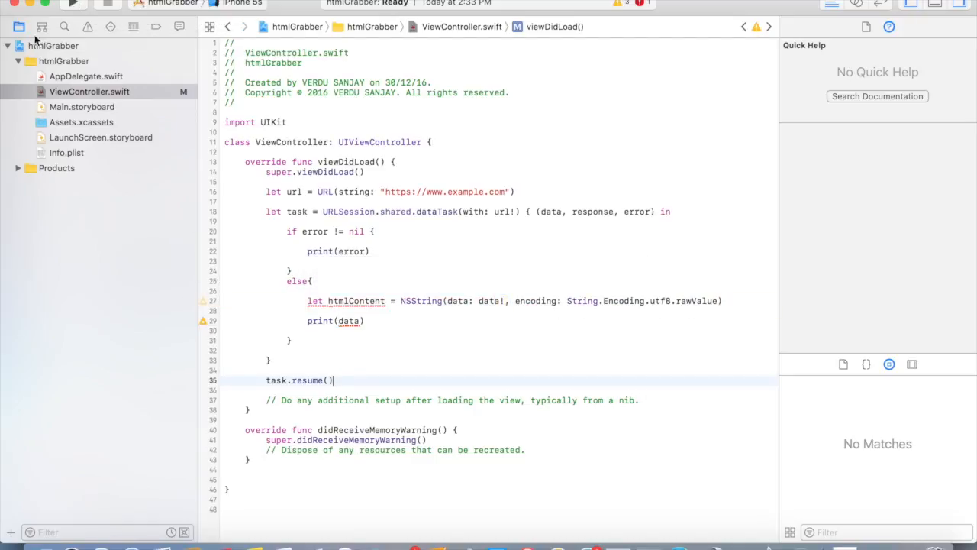
left_click(73, 4)
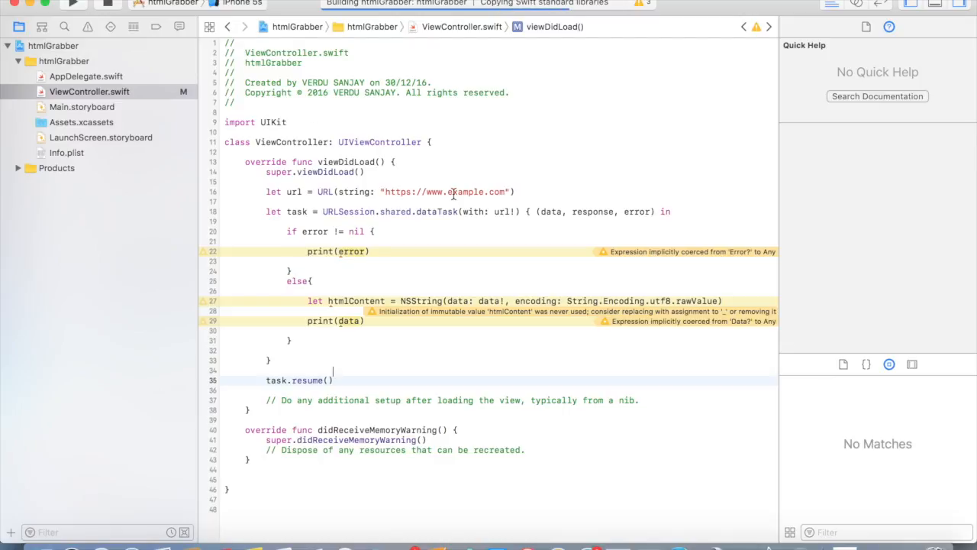
Launch htmlGrabber in the iPhone 5s simulator, logging Optional(1270 bytes) to the console.
left_click(73, 3)
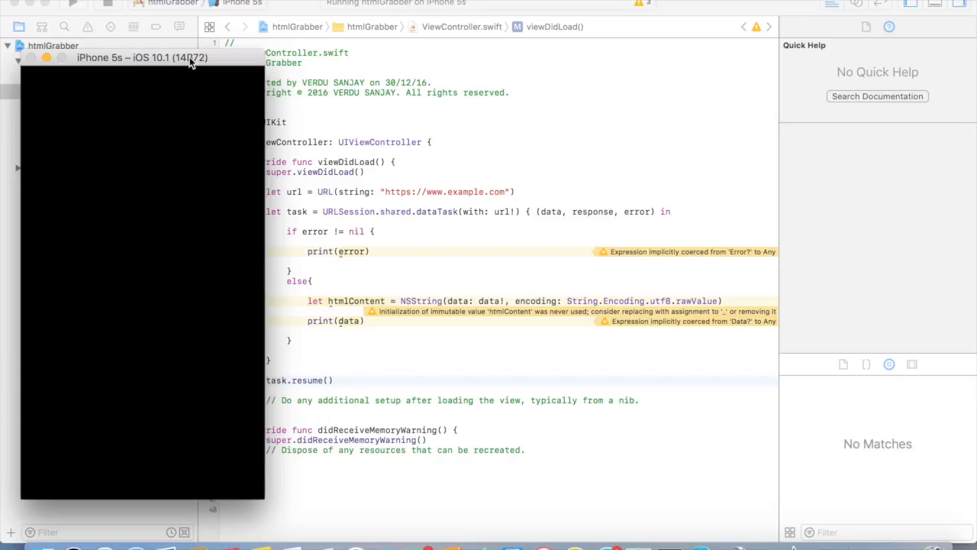
mouse_move(159, 61)
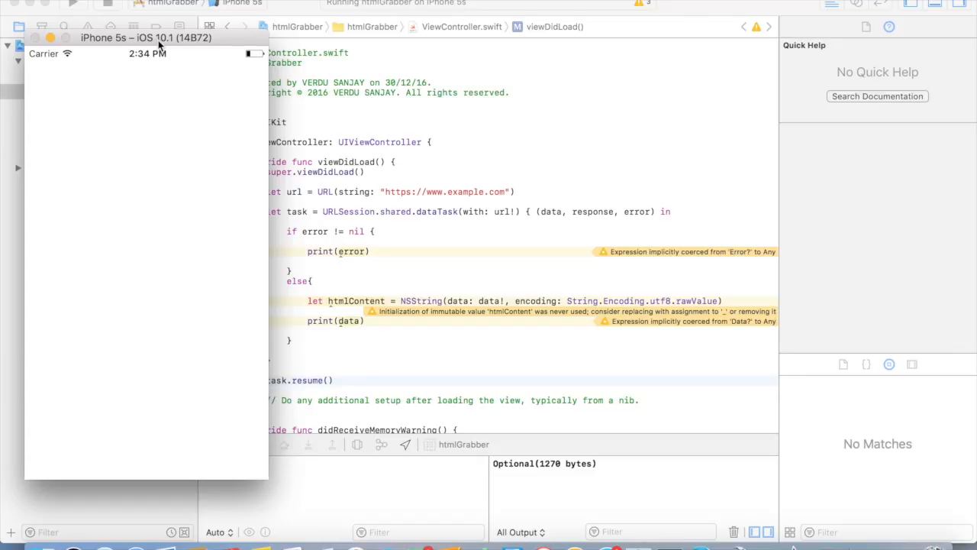
mouse_move(455, 297)
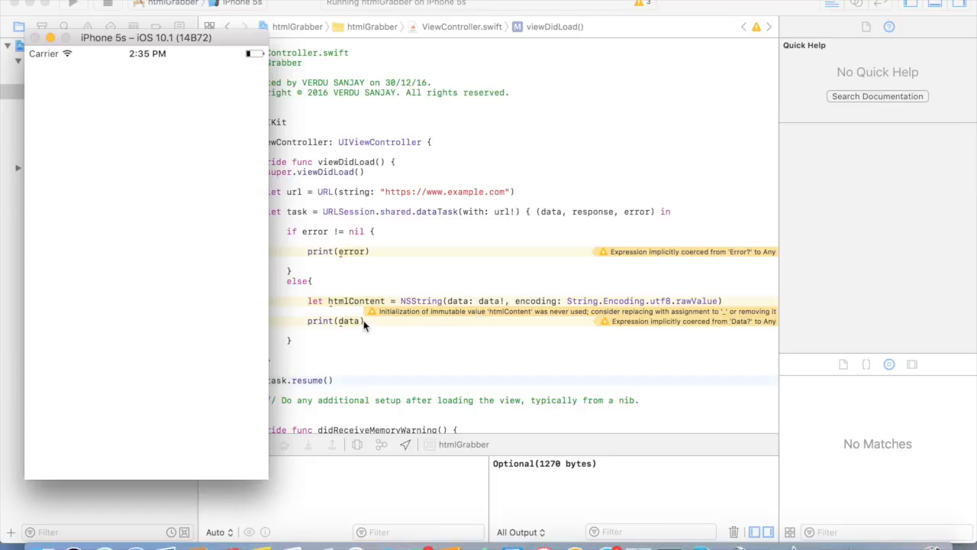
mouse_move(587, 458)
type("htmlContent")
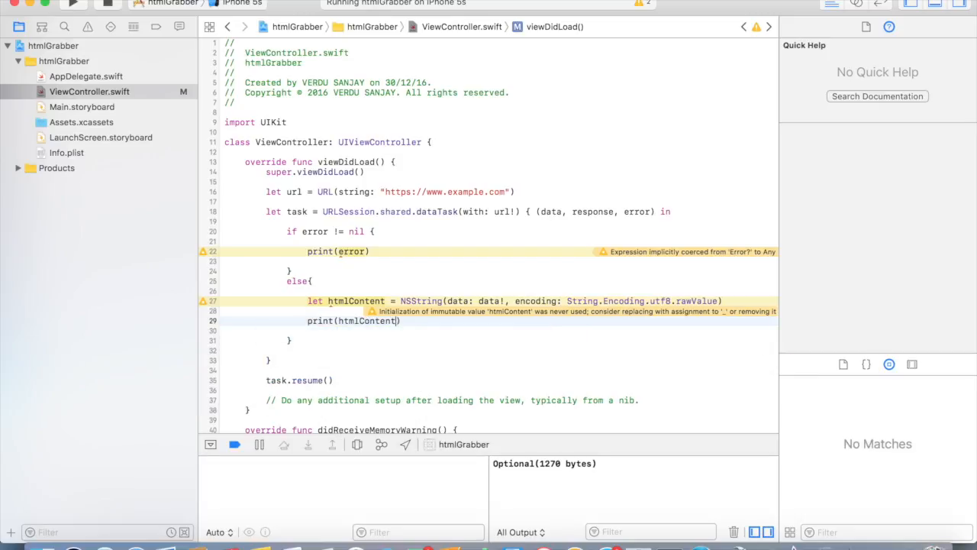
With print(htmlContent) replacing print(data), stop the running app and rebuild successfully.
left_click(74, 3)
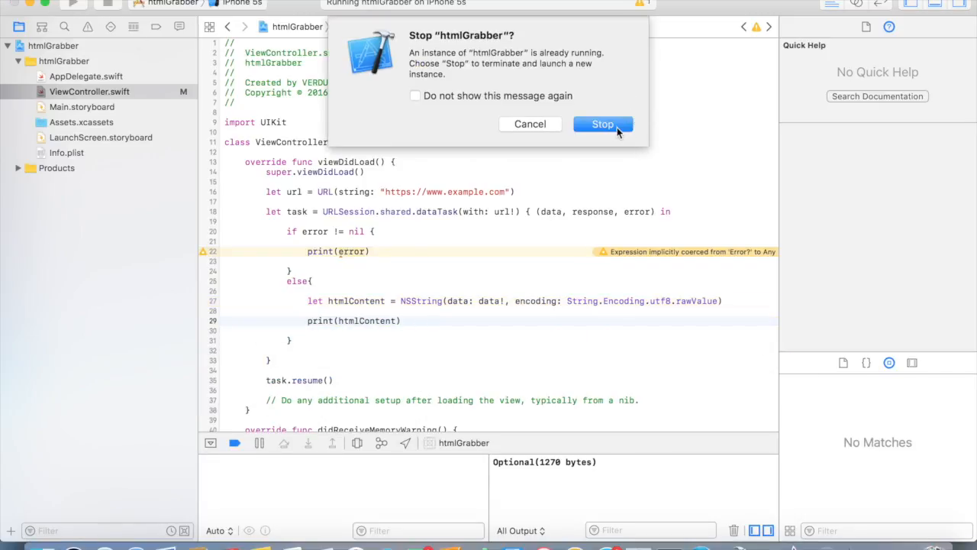
left_click(601, 124)
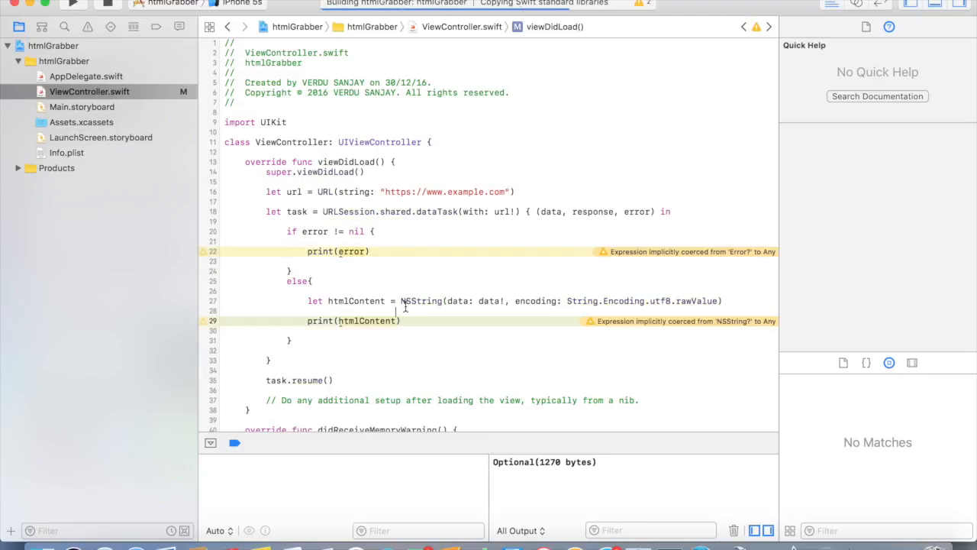
left_click(73, 5)
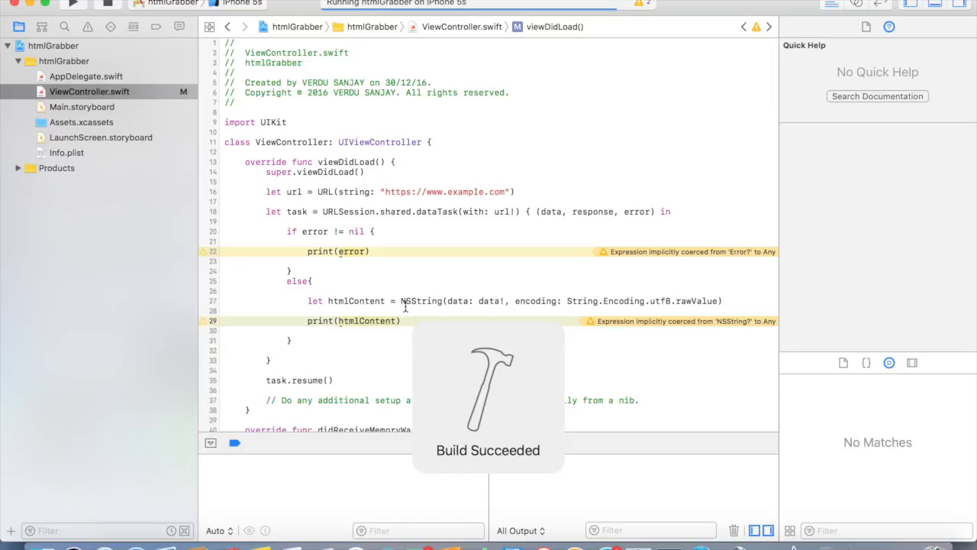